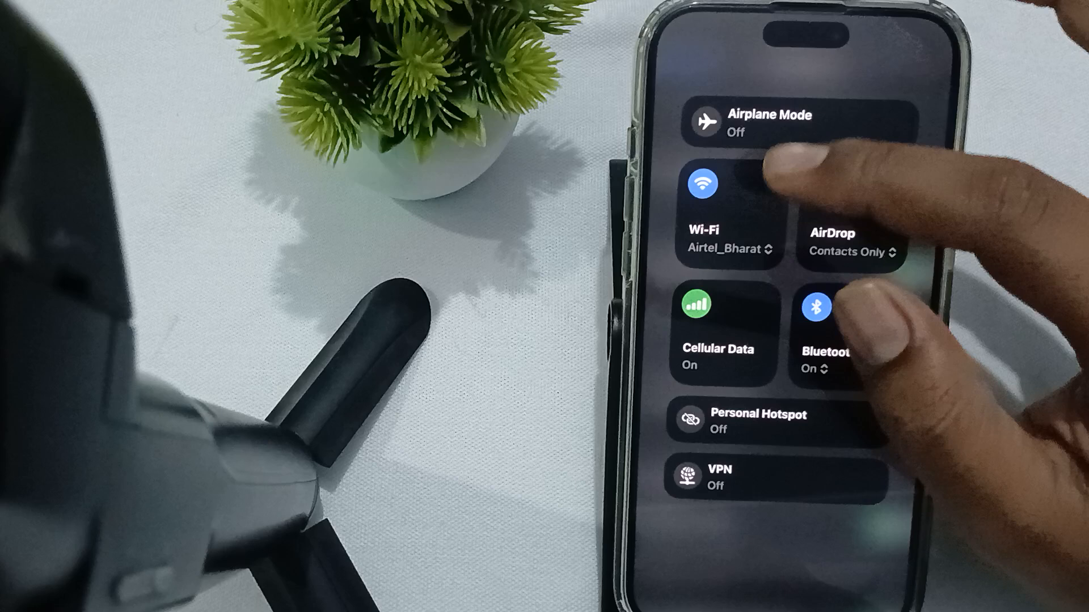
# Switch Airplane Mode on, then back off, from Control Center
pyautogui.click(701, 123)
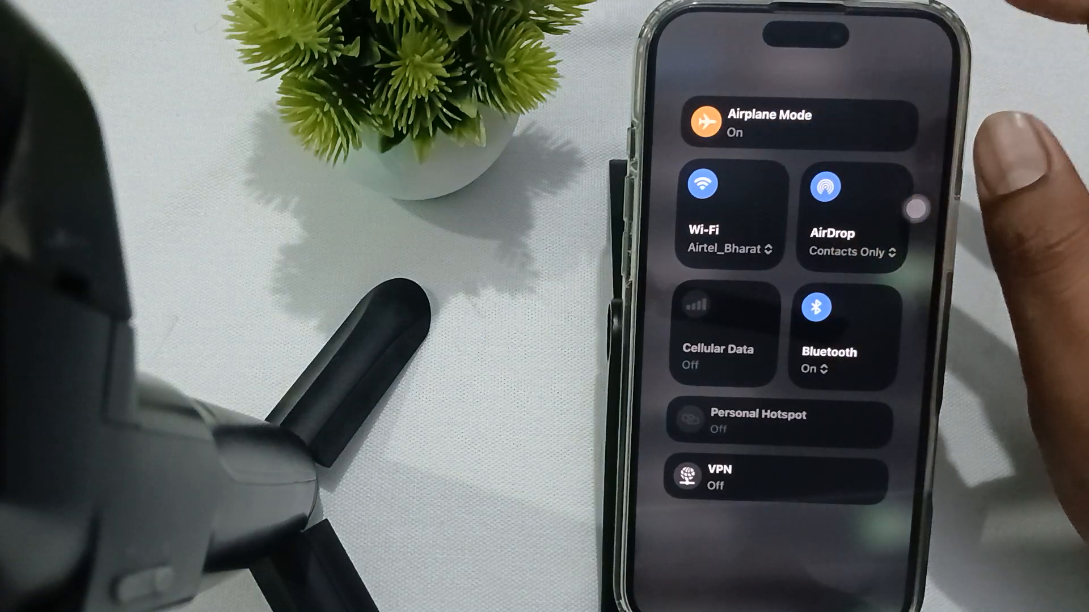
pyautogui.click(702, 124)
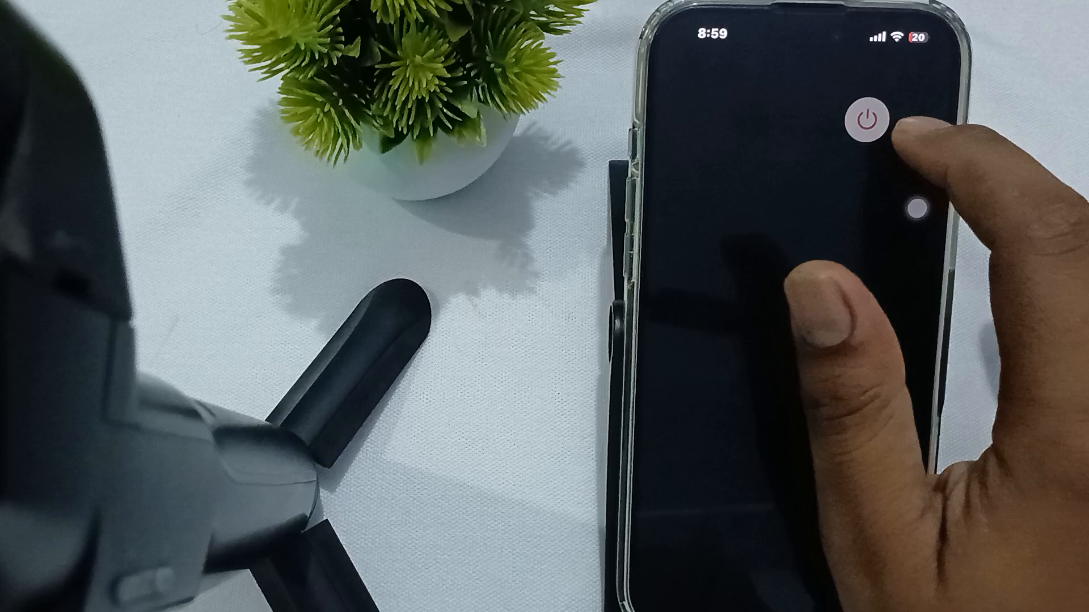
# Go to the Settings Apps list to look for Messages
pyautogui.click(868, 119)
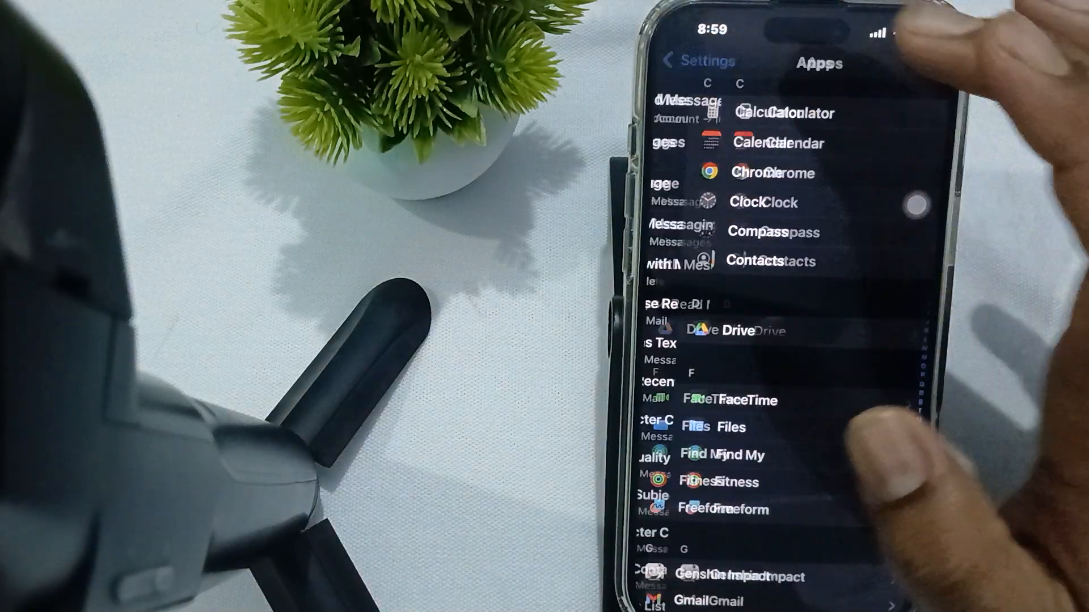
# Search apps for 'Mess', scroll through Messages settings and check Low Quality Image Mode
pyautogui.write('Mess')
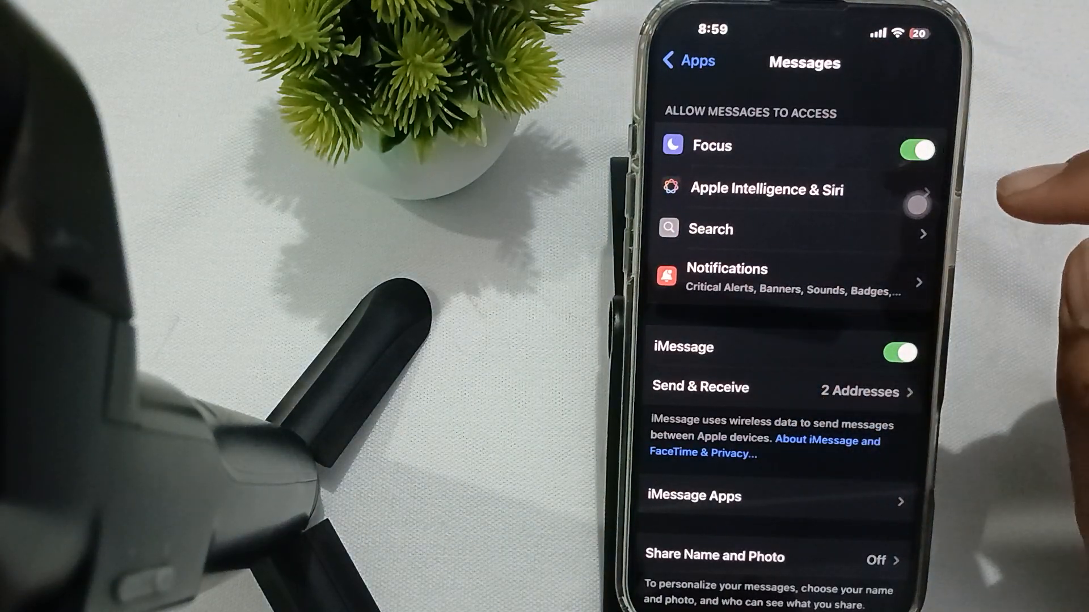
pyautogui.scroll(-3)
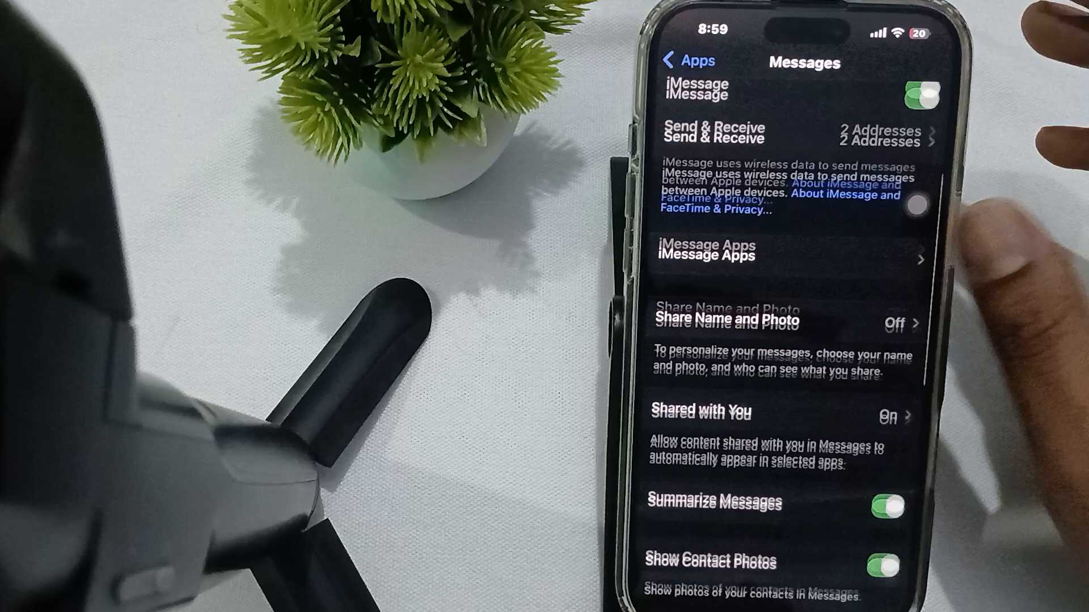
pyautogui.scroll(-3)
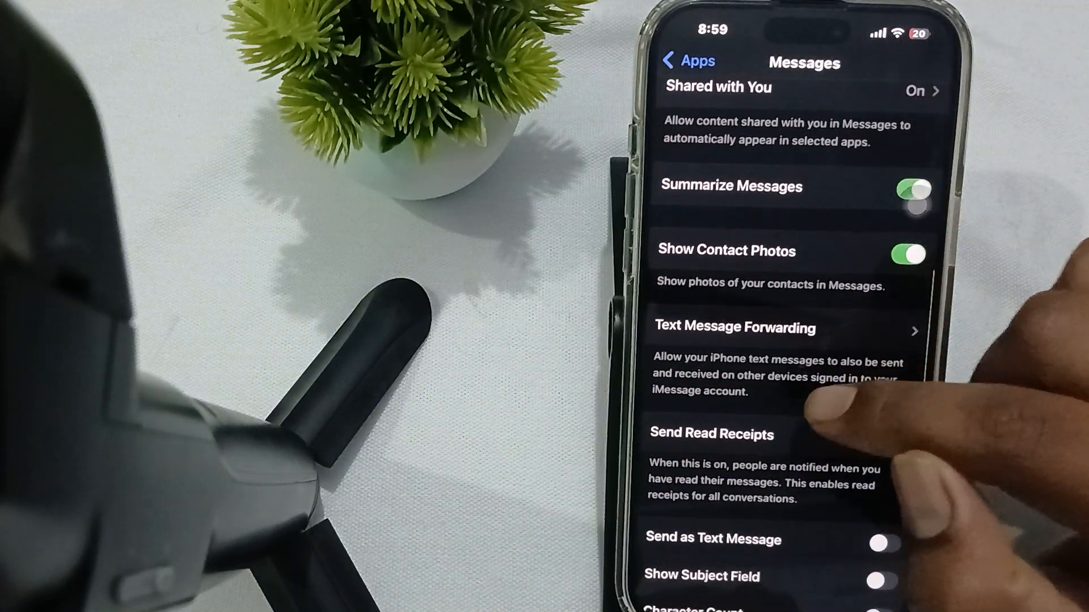
pyautogui.scroll(-3)
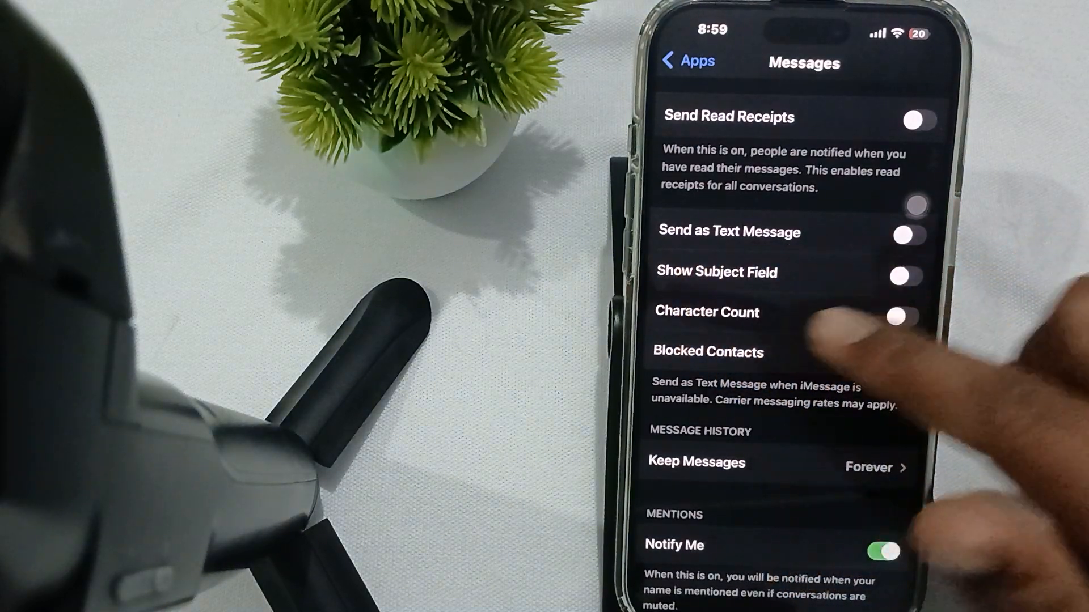
pyautogui.scroll(-3)
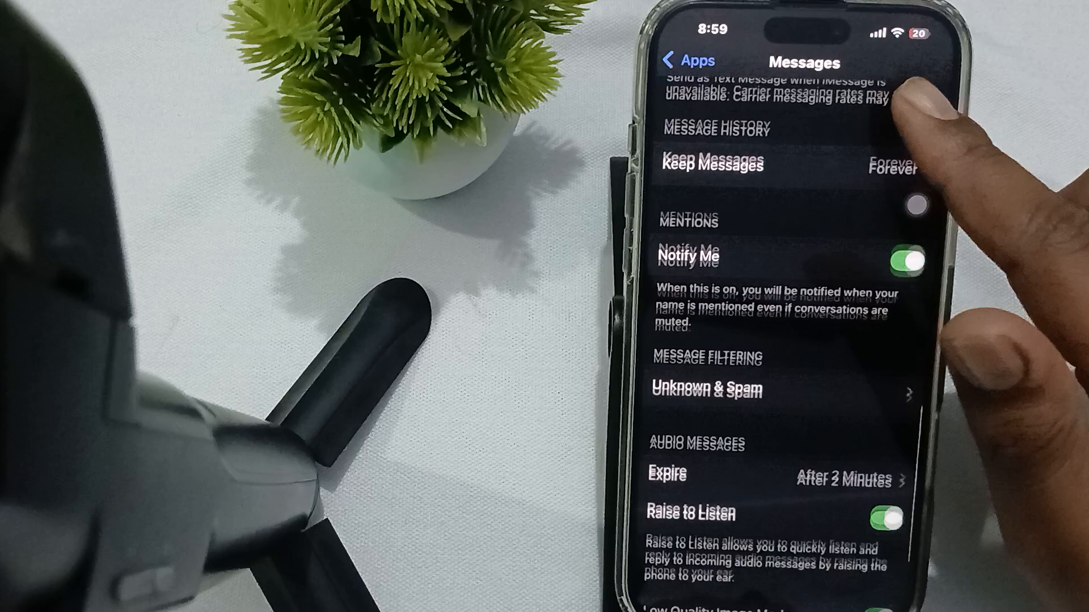
pyautogui.scroll(-3)
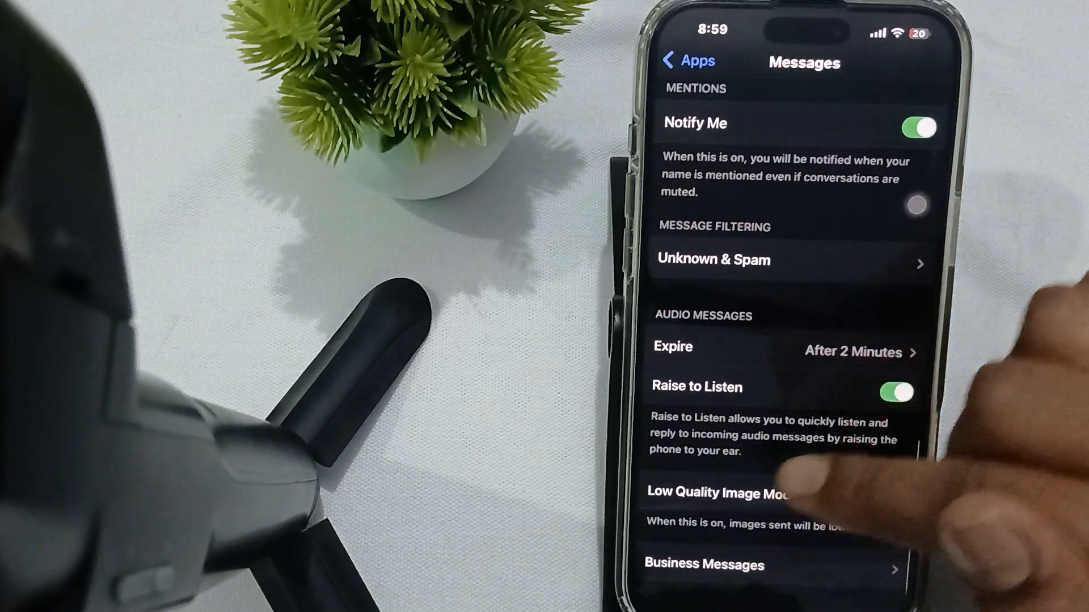
pyautogui.click(894, 497)
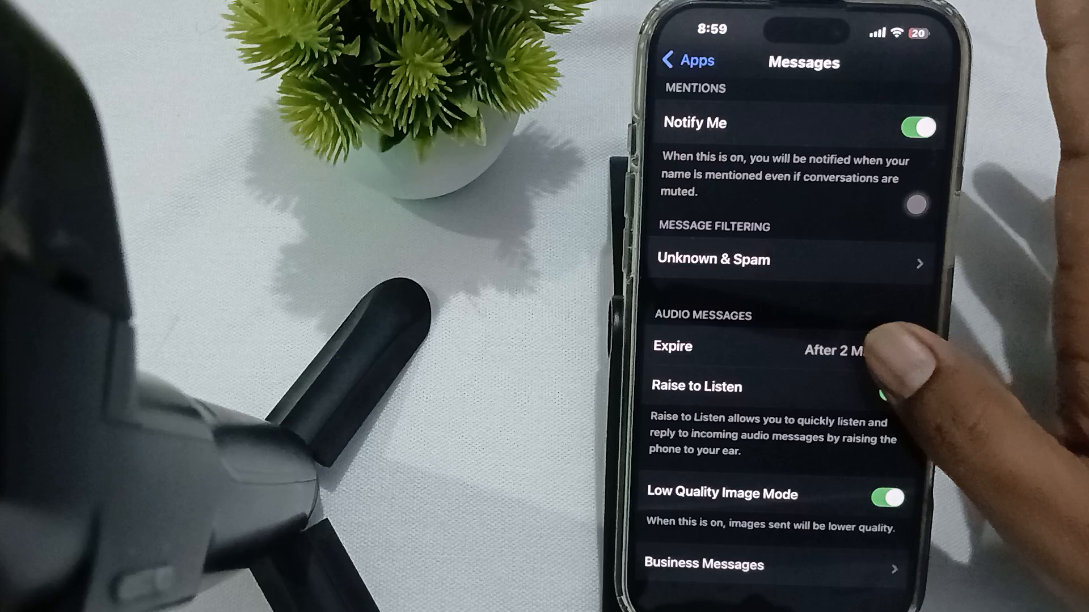
pyautogui.scroll(-3)
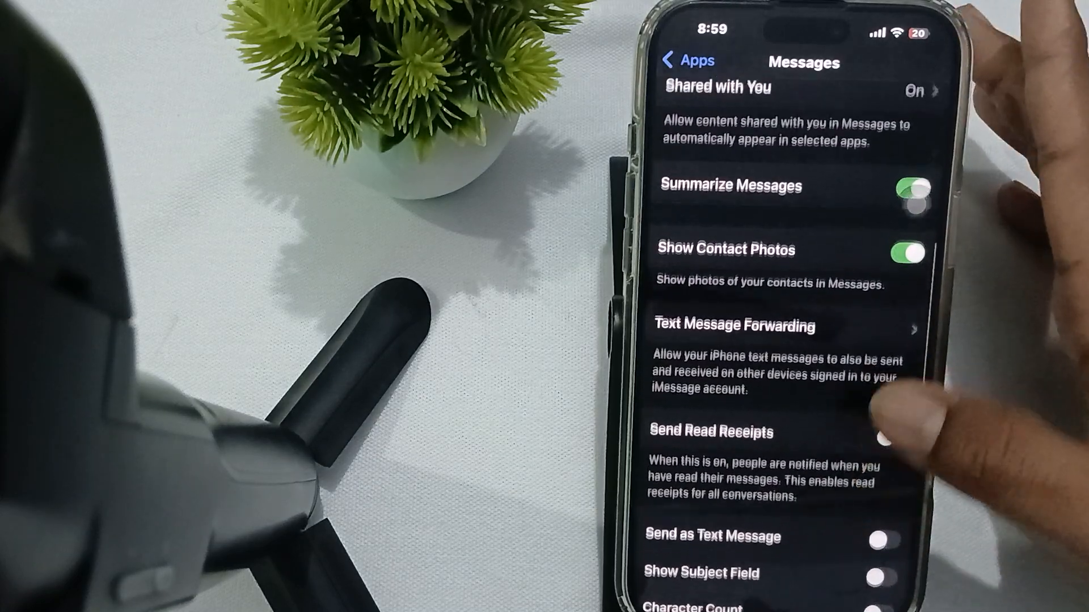
pyautogui.scroll(-3)
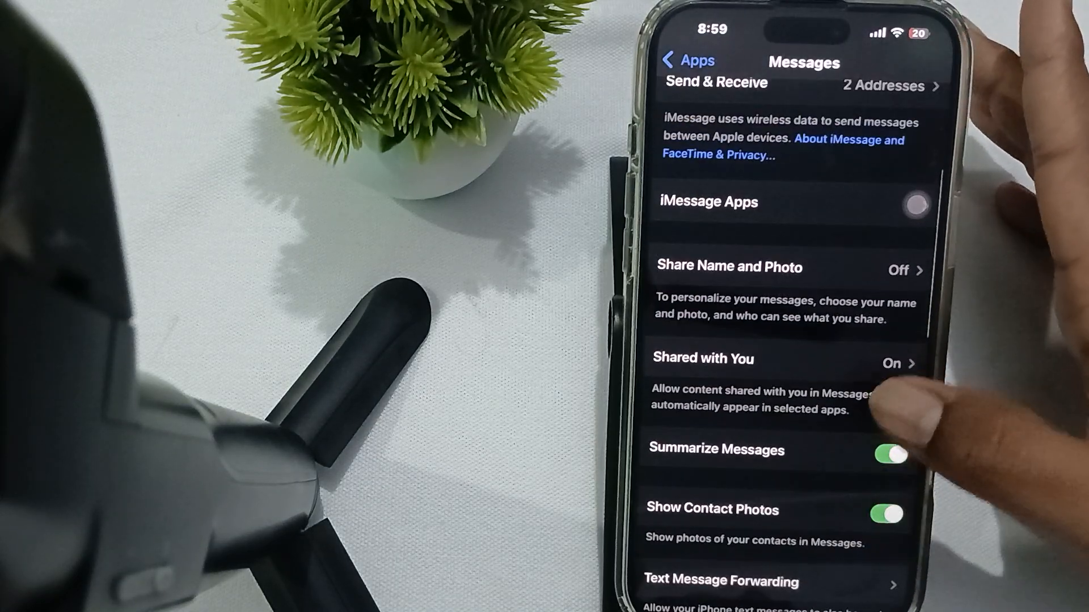
pyautogui.scroll(-3)
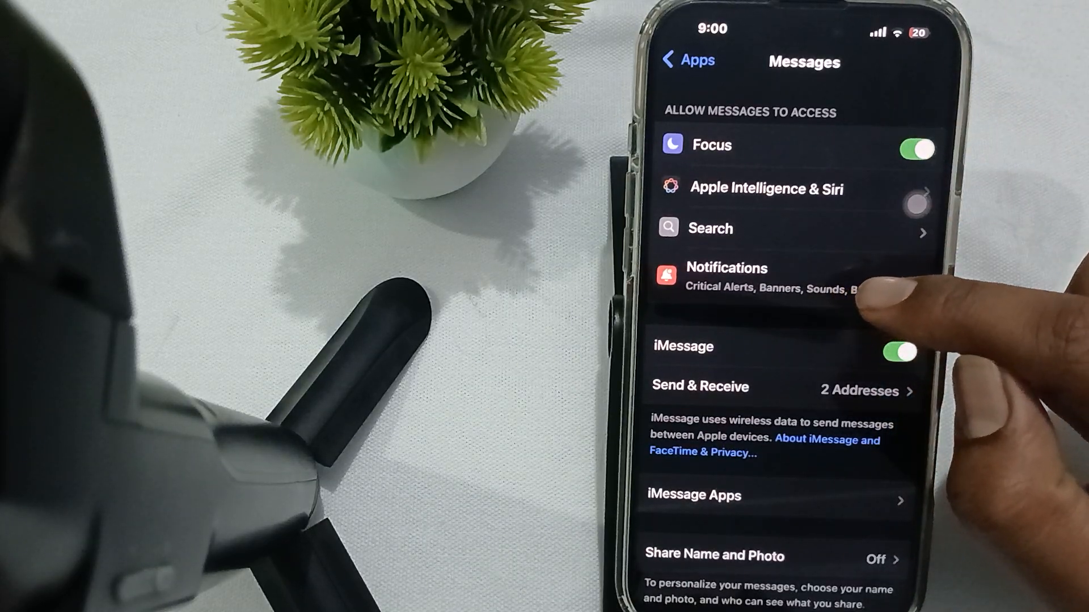
# Review Messages notification options, then return to the home screen
pyautogui.click(727, 278)
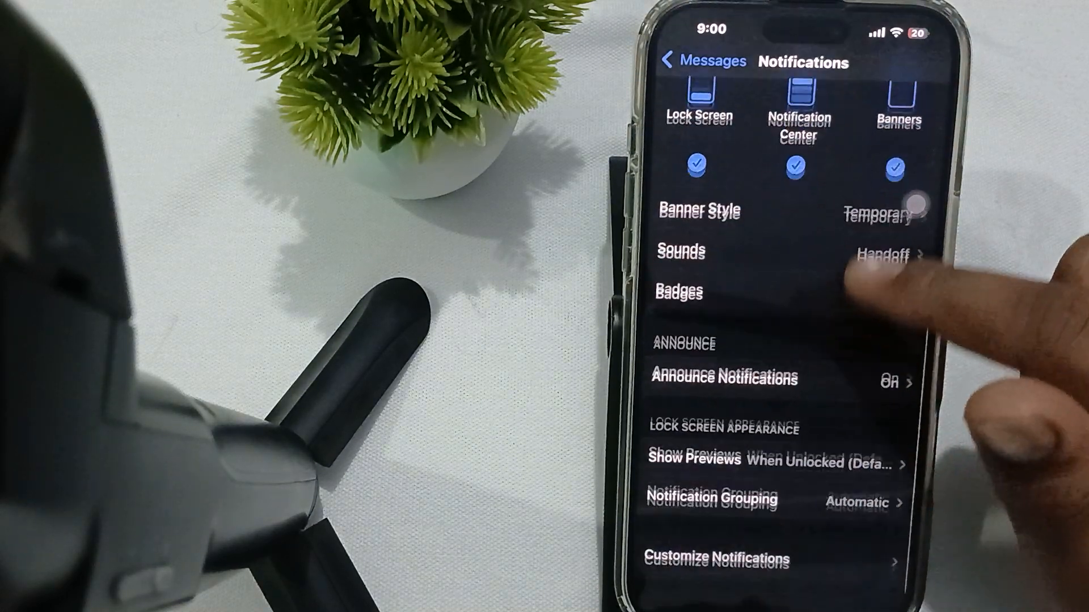
pyautogui.click(897, 308)
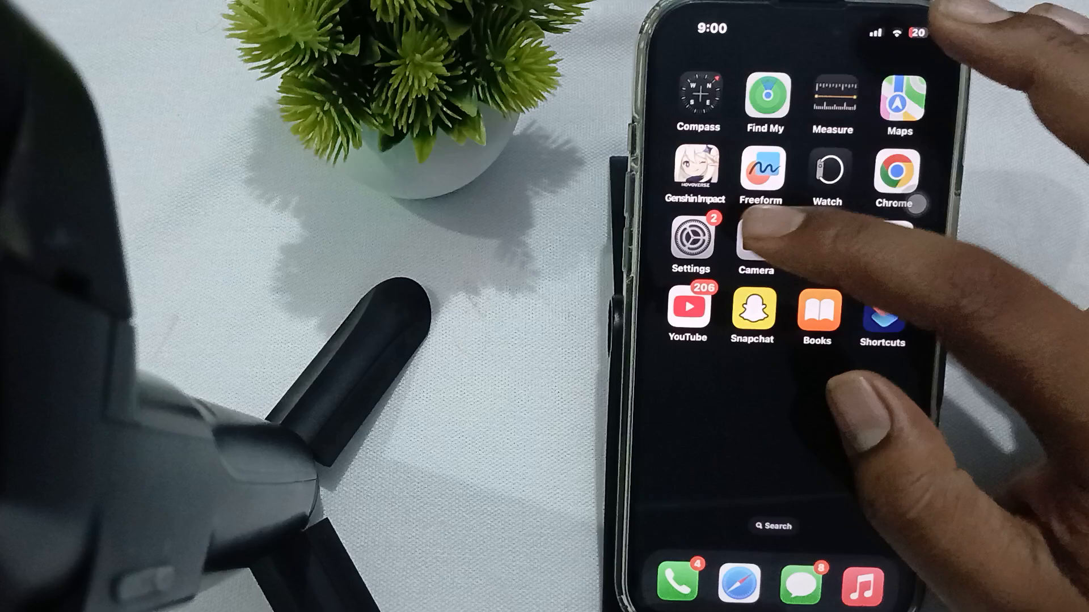
# Choose Reset Network Settings under General > Transfer or Reset iPhone > Reset
pyautogui.click(690, 240)
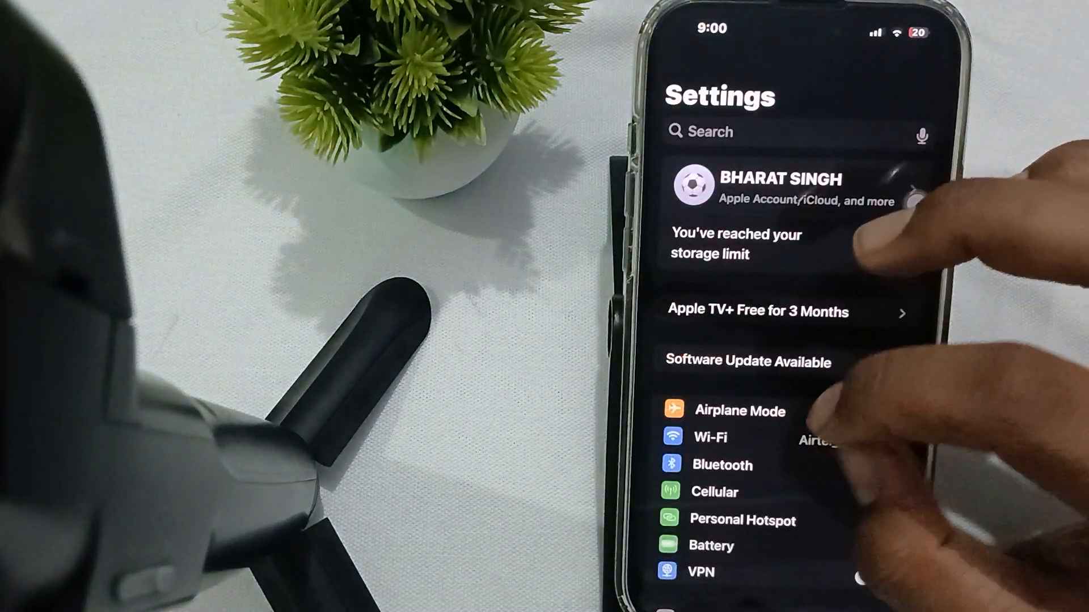
pyautogui.scroll(-3)
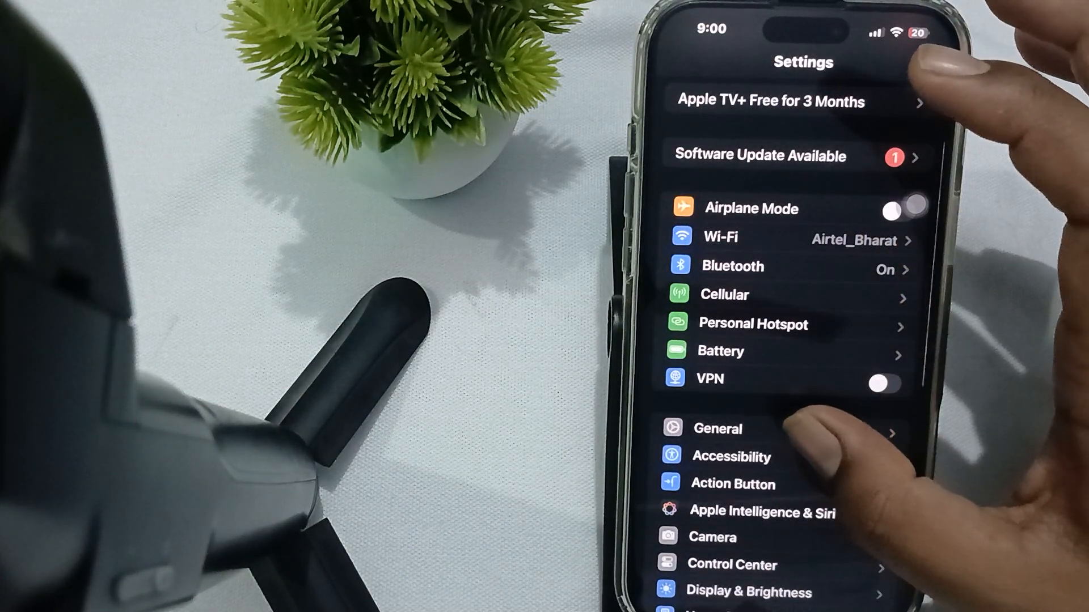
pyautogui.click(718, 429)
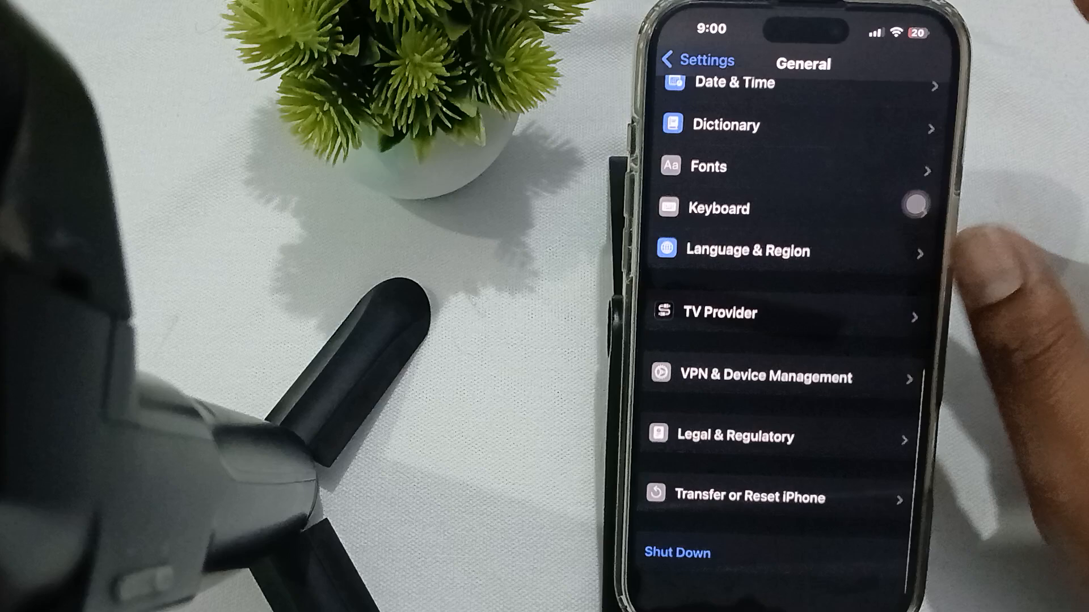
pyautogui.click(747, 498)
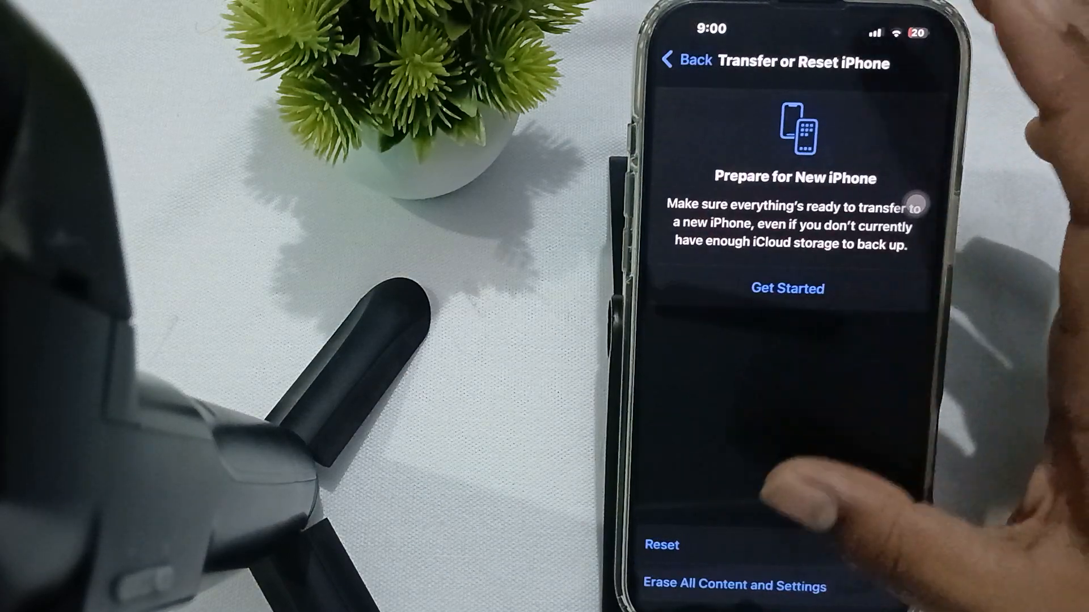
pyautogui.click(662, 545)
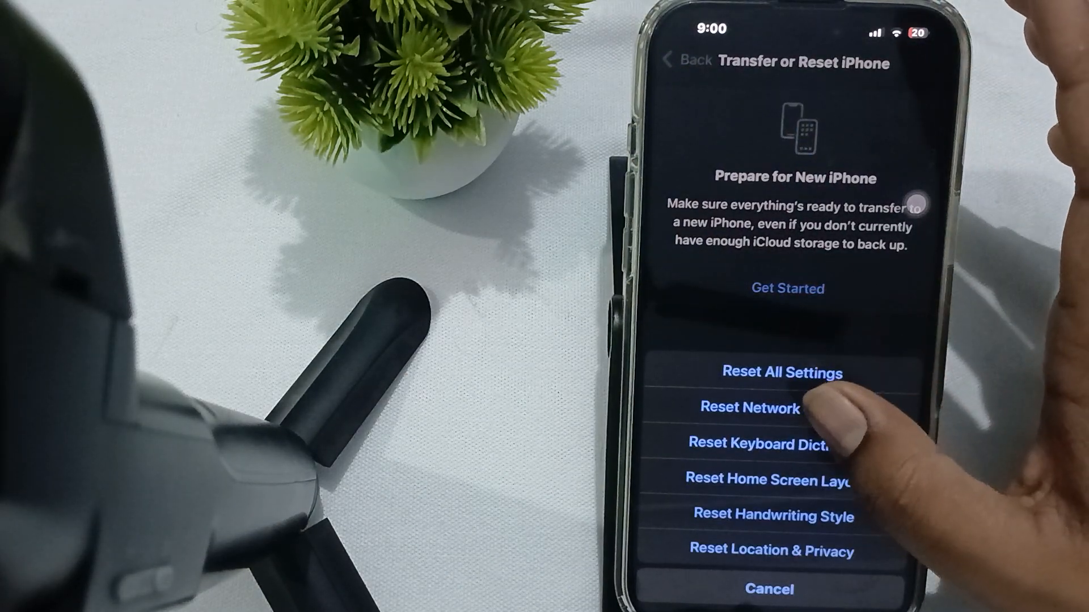
pyautogui.click(780, 373)
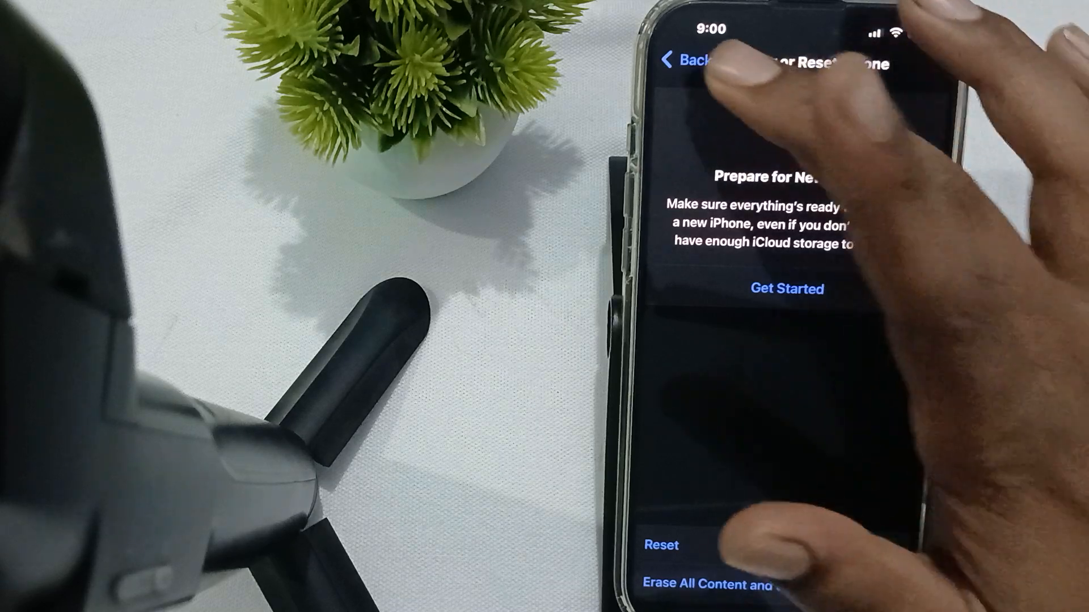
pyautogui.click(684, 59)
pyautogui.write('jio')
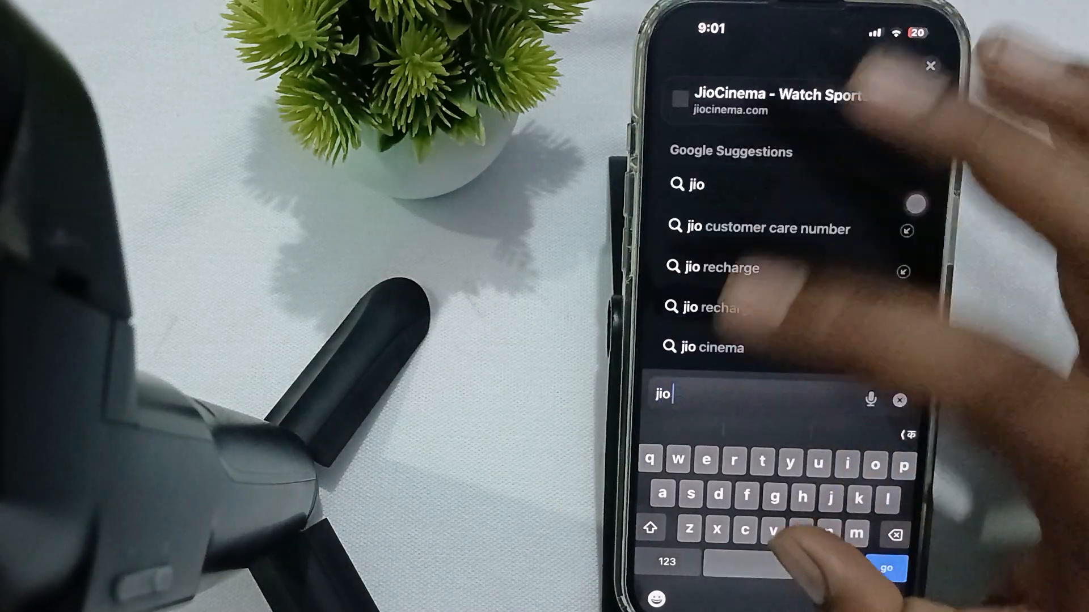
# Type 'su' after 'jio' and pick the 'jio support' Google suggestion
pyautogui.write('su')
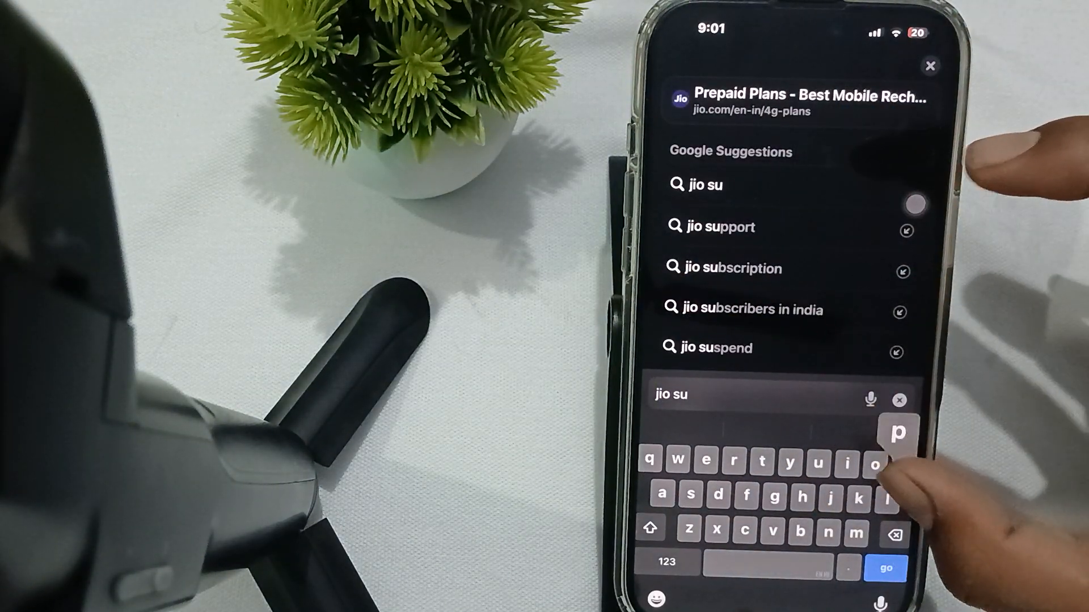
pyautogui.click(722, 226)
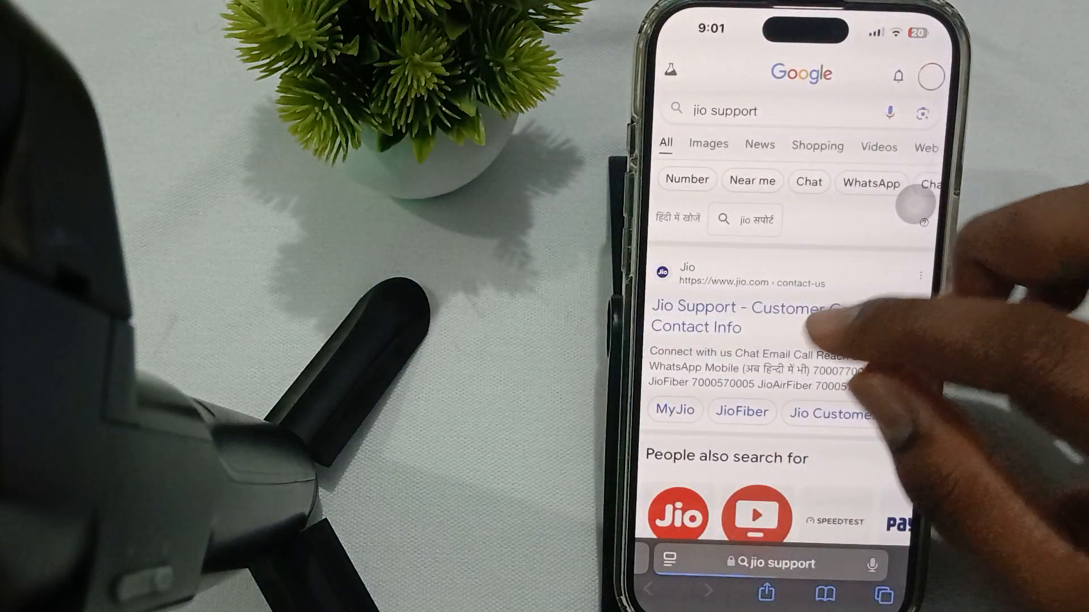